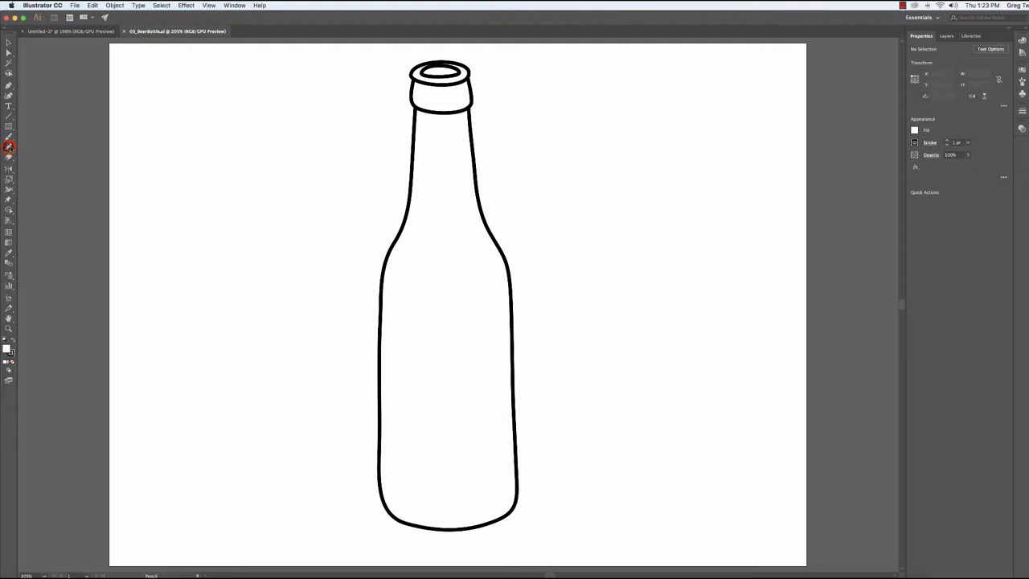
Step: In Pencil Tool Options, try Fidelity at Accurate and Smooth, leave it midway, and widen the edit-path distance
double_click(10, 145)
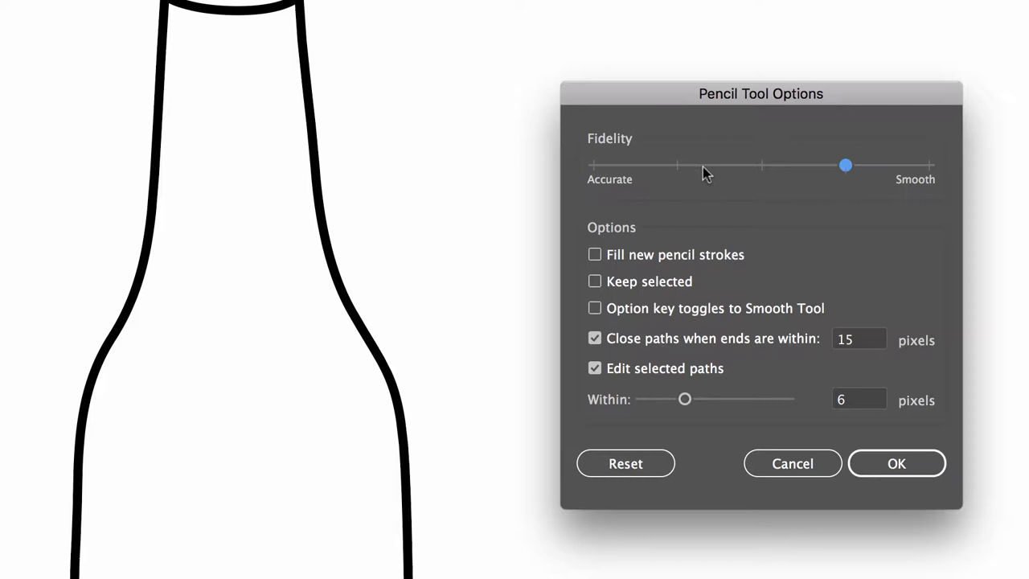
drag(845, 166, 593, 165)
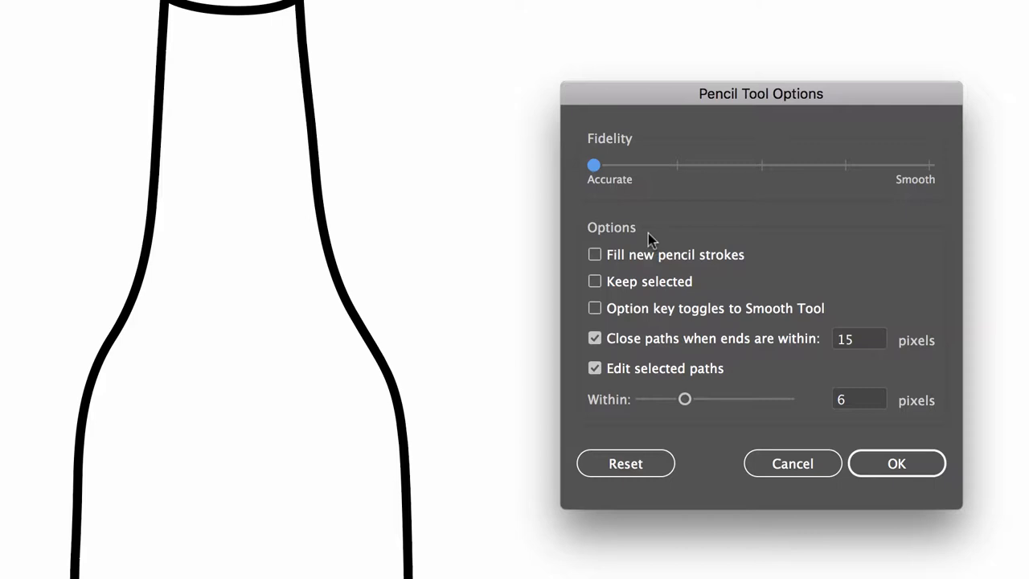
drag(593, 164, 929, 164)
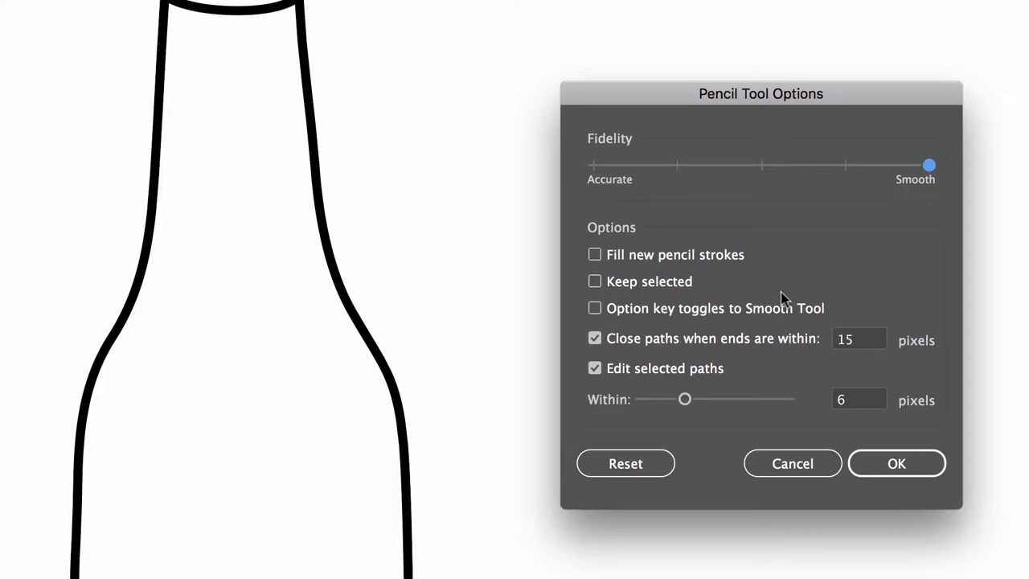
drag(929, 164, 762, 164)
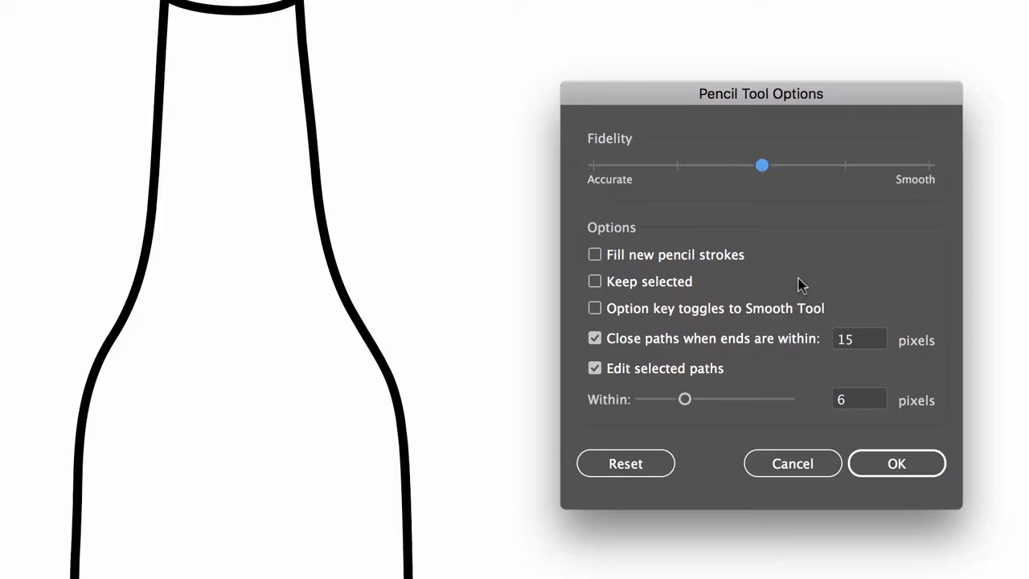
mouse_move(715, 249)
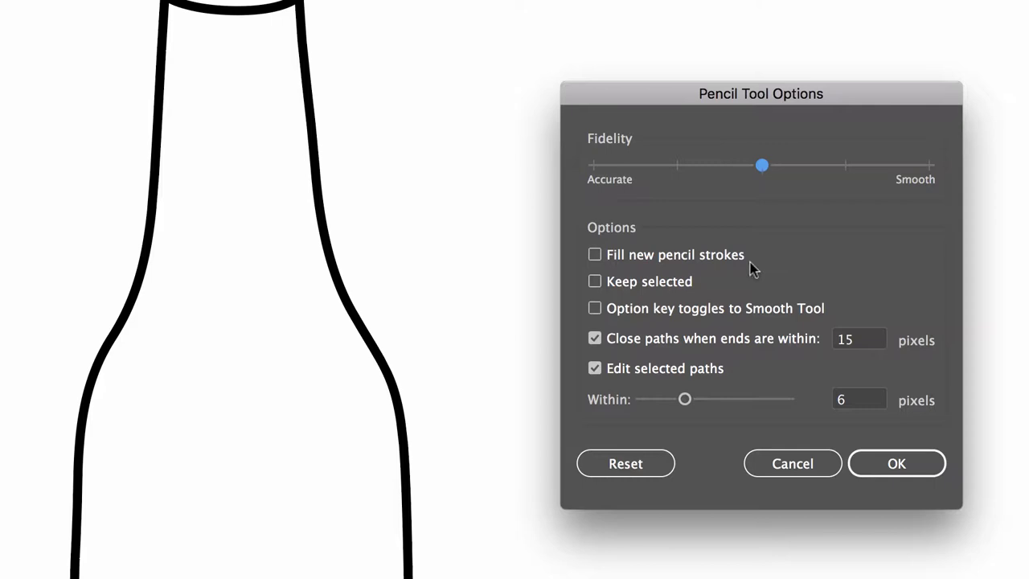
mouse_move(742, 219)
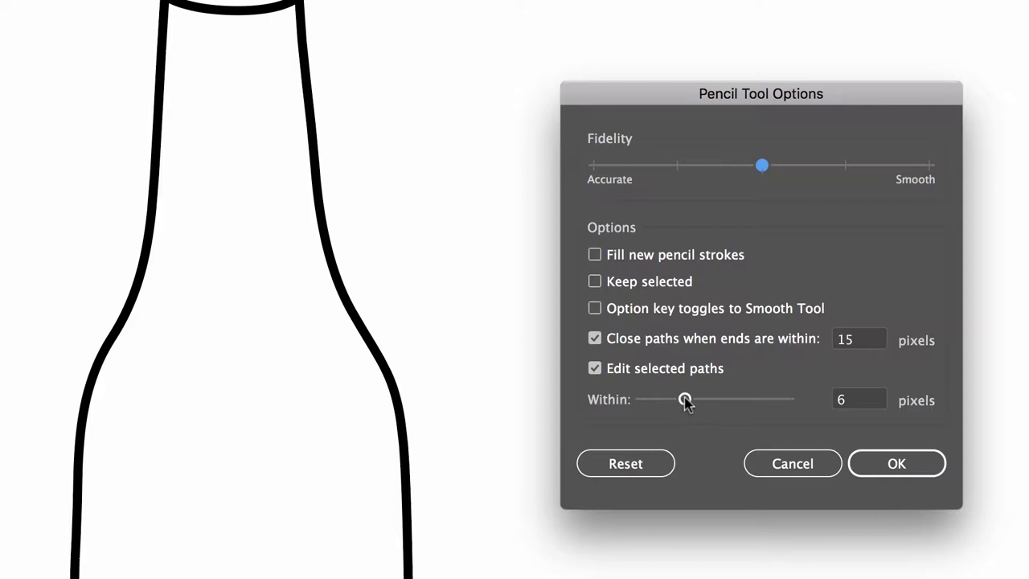
click(895, 463)
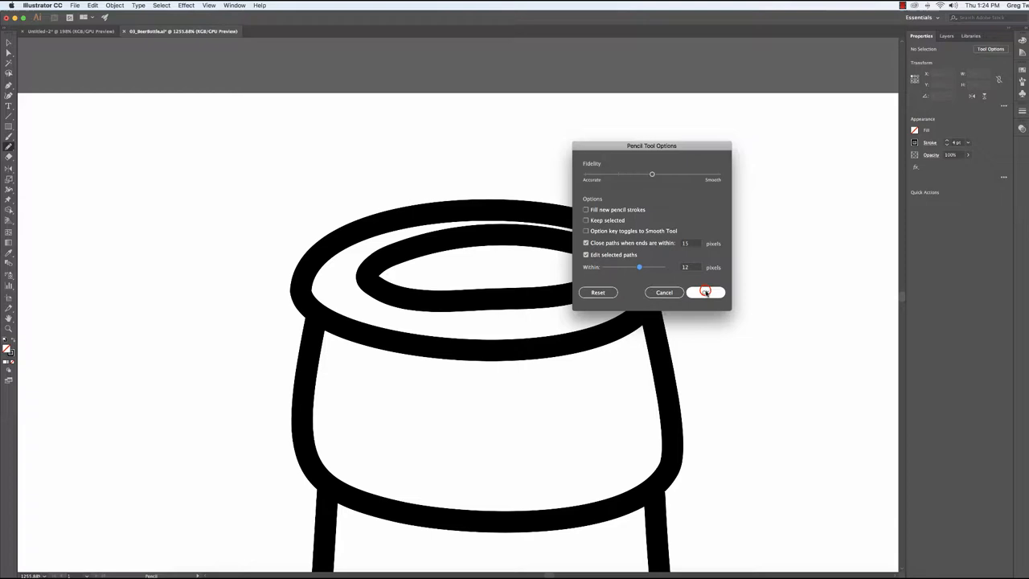
Step: Confirm the Pencil Tool Options with OK
click(705, 292)
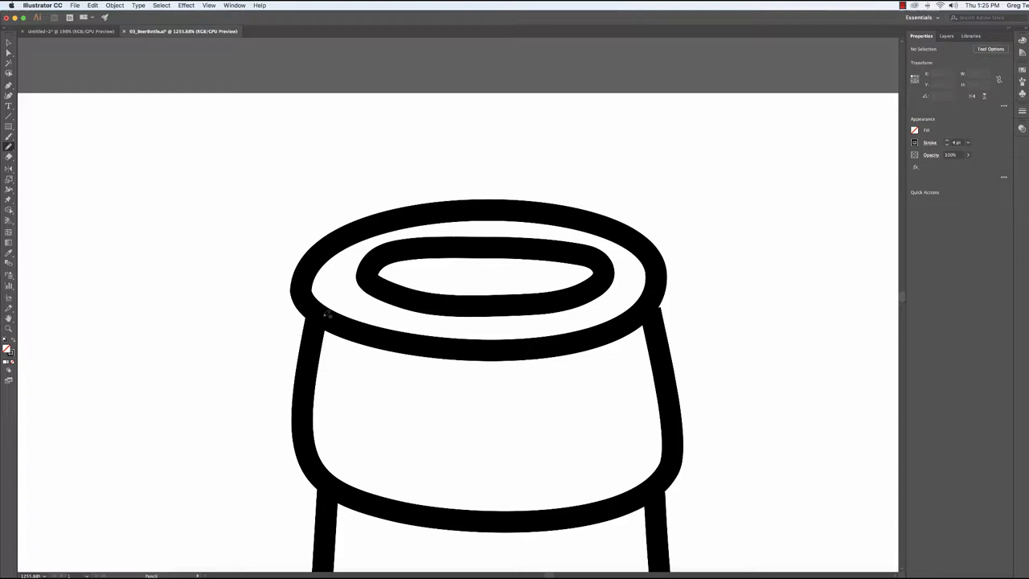
mouse_move(410, 239)
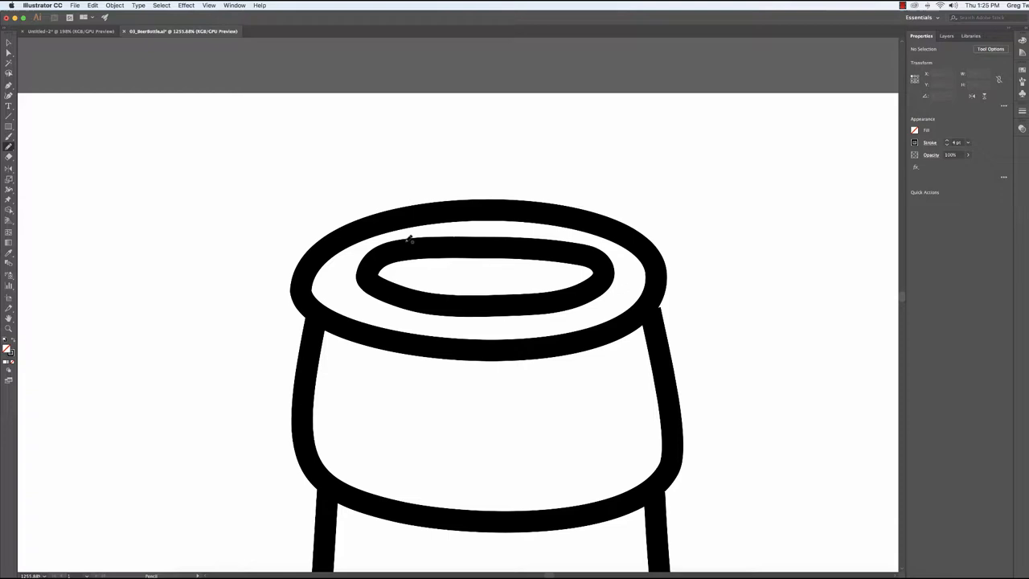
click(482, 277)
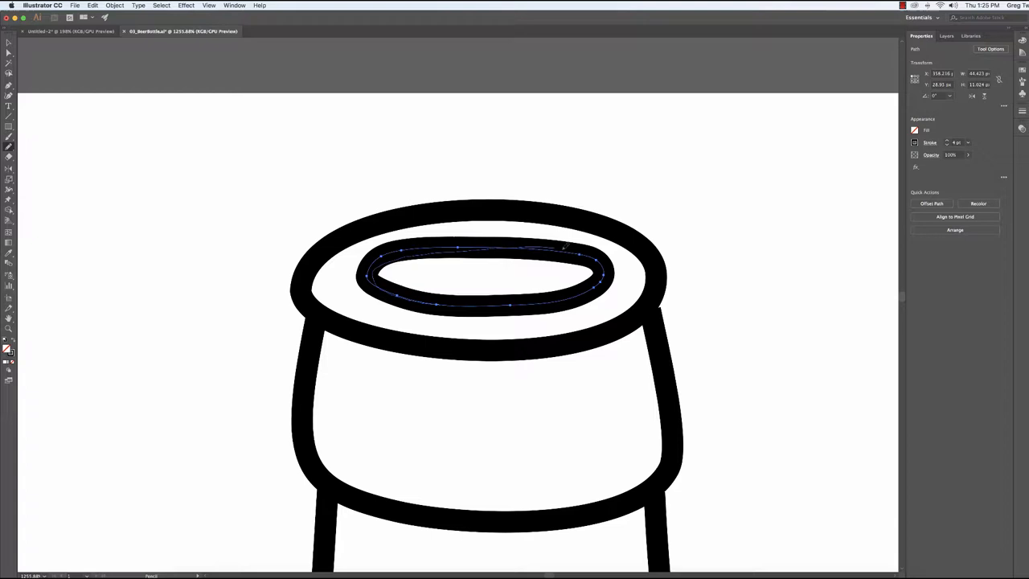
key(cmd+z)
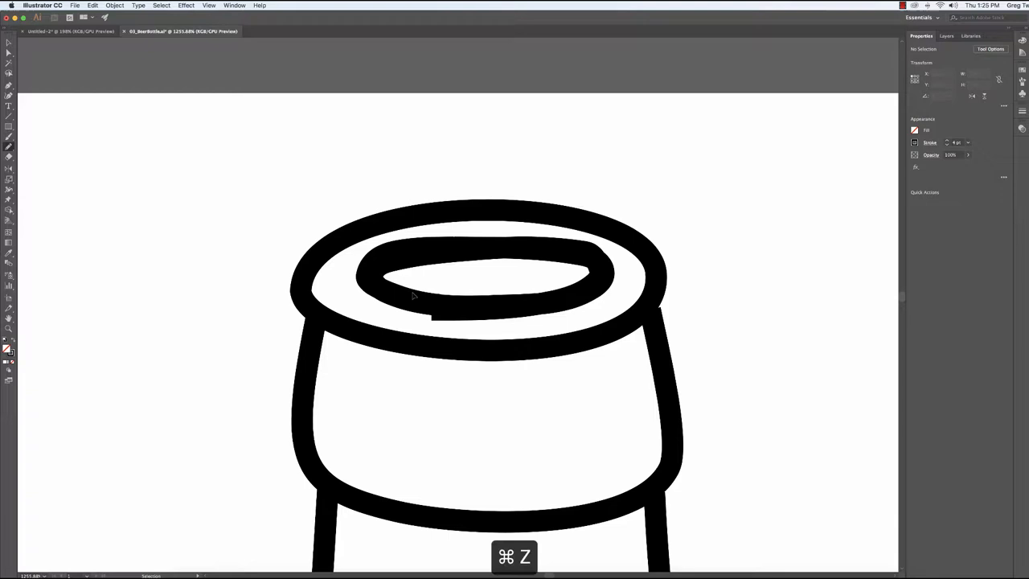
key(cmd+z)
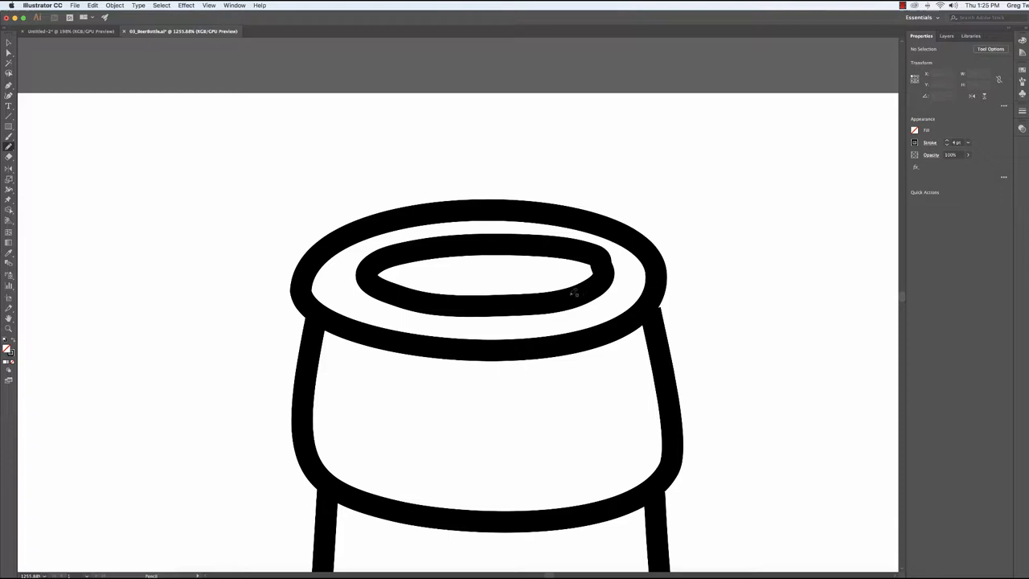
key(cmd+z)
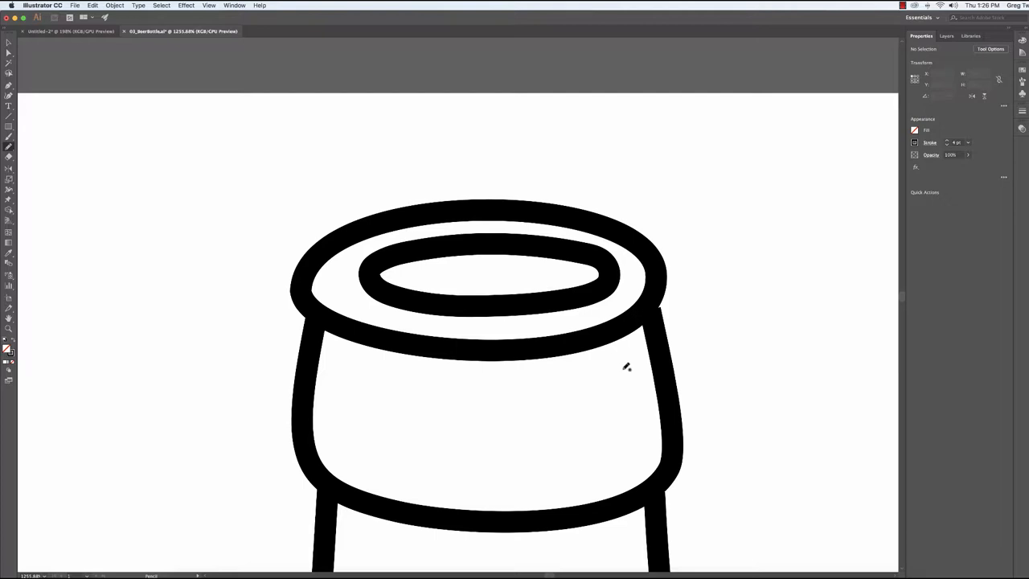
Step: Select the bottle's upper neck outline path
click(667, 443)
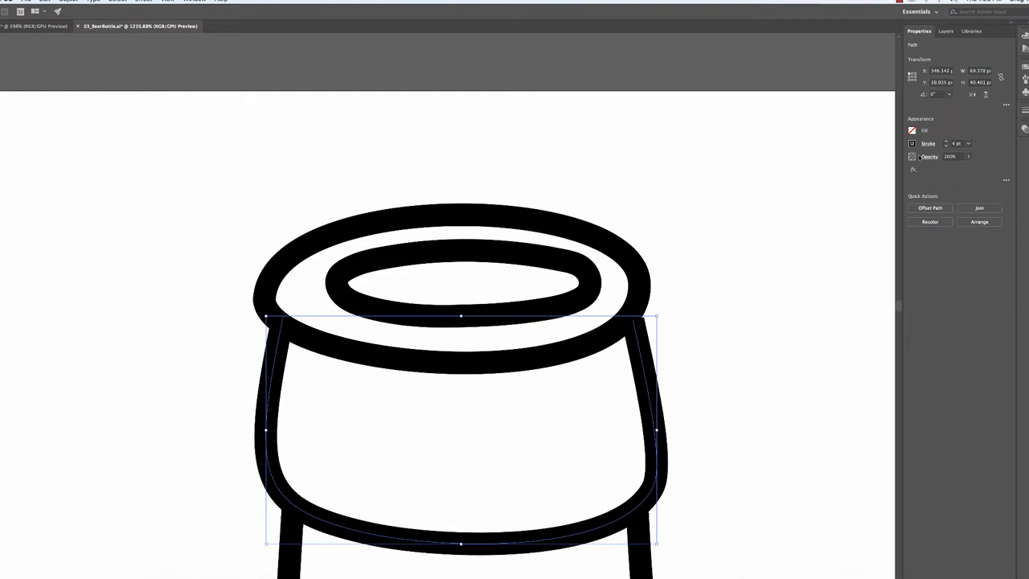
Step: Give the neck outline's stroke a Round Cap in the Stroke settings
click(929, 143)
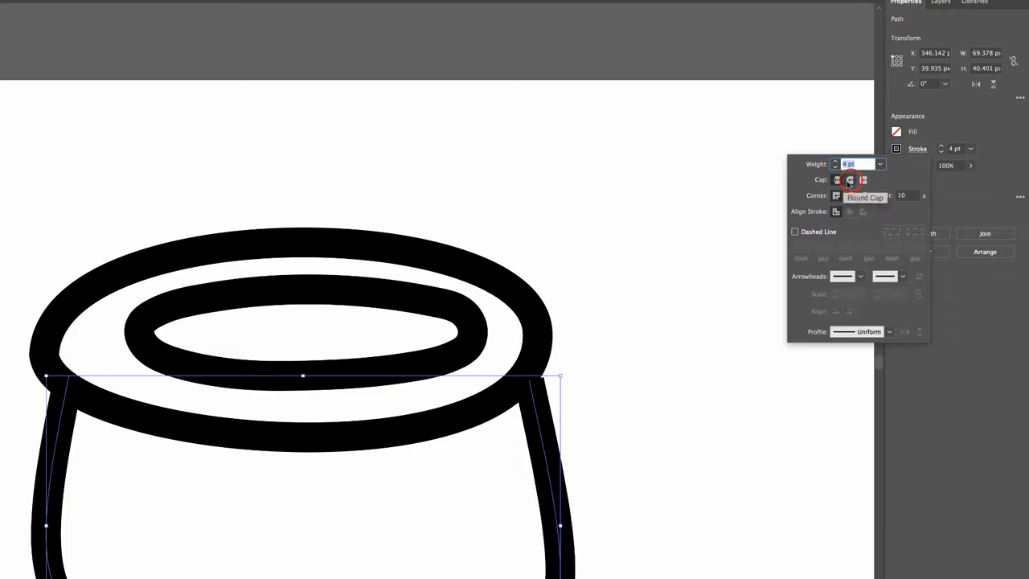
click(836, 180)
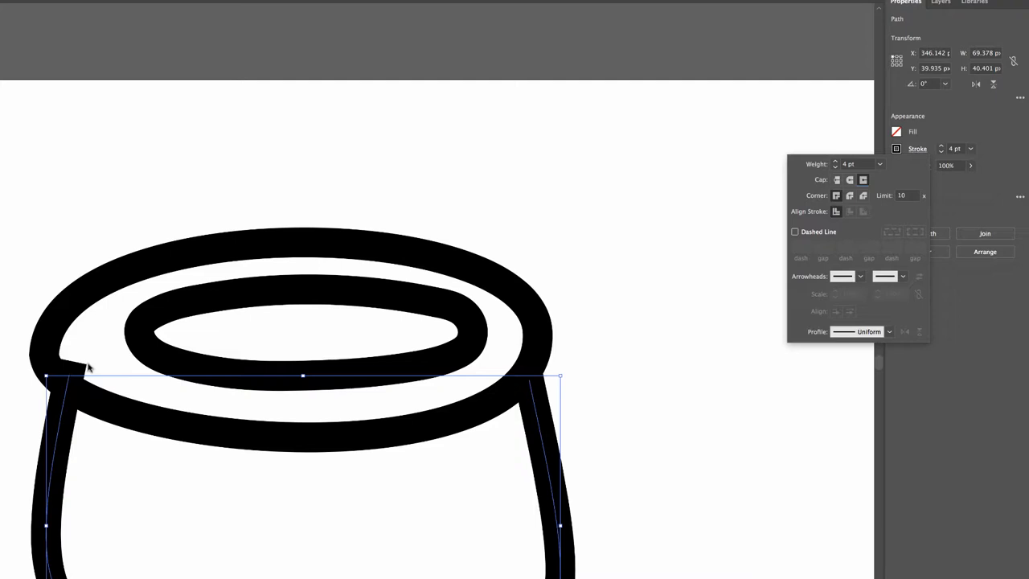
click(849, 180)
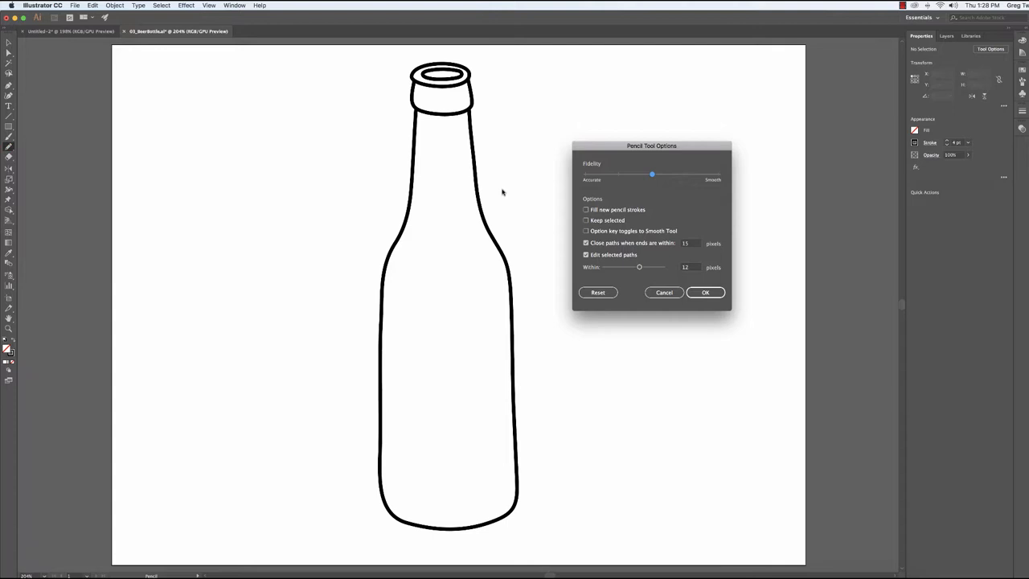
Step: Turn on 'Keep selected' in Pencil Tool Options and confirm
click(585, 220)
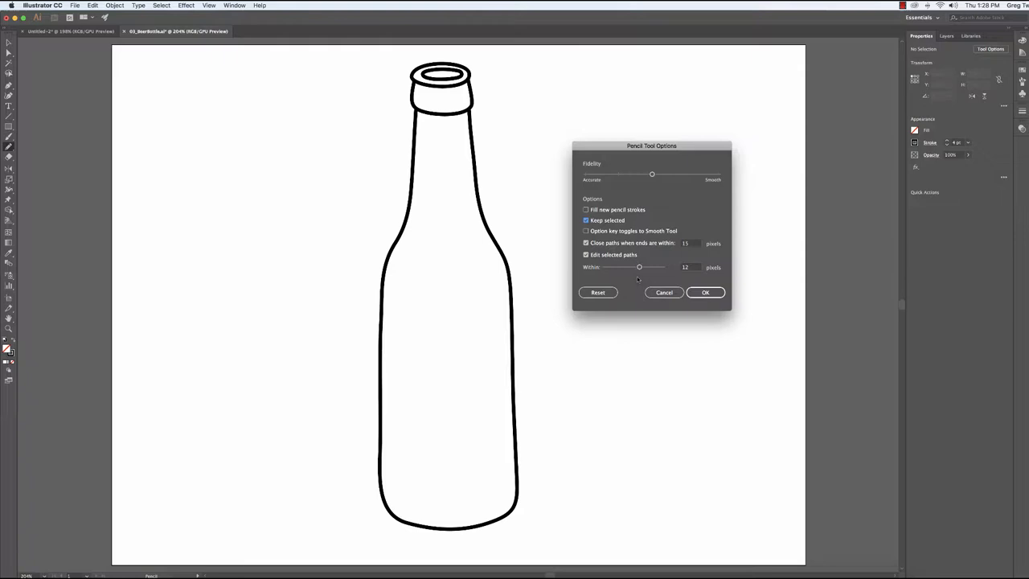
click(704, 293)
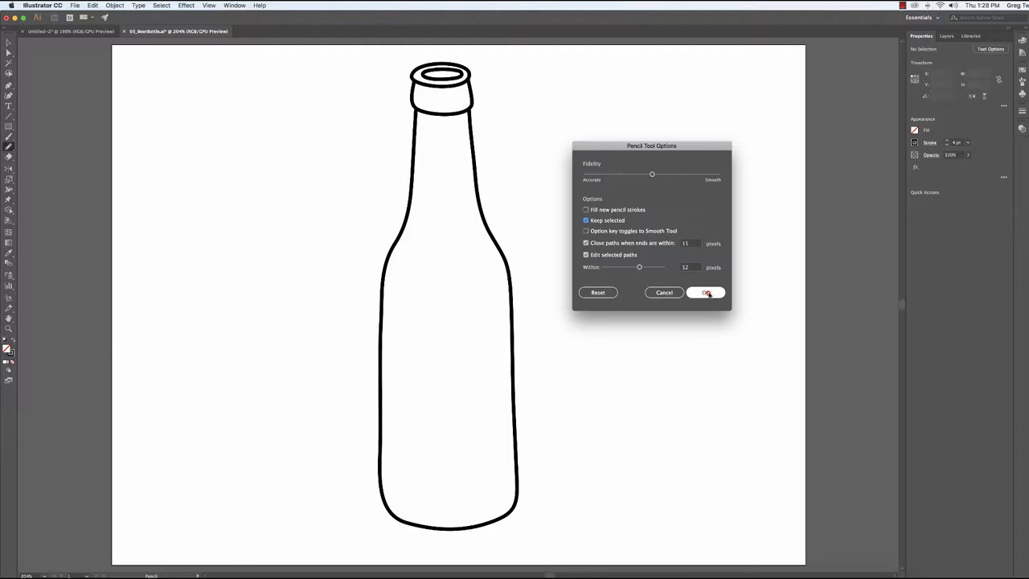
Step: Draw a bundle of pencil test strokes and a dense scribble cluster beside the bottle
click(704, 292)
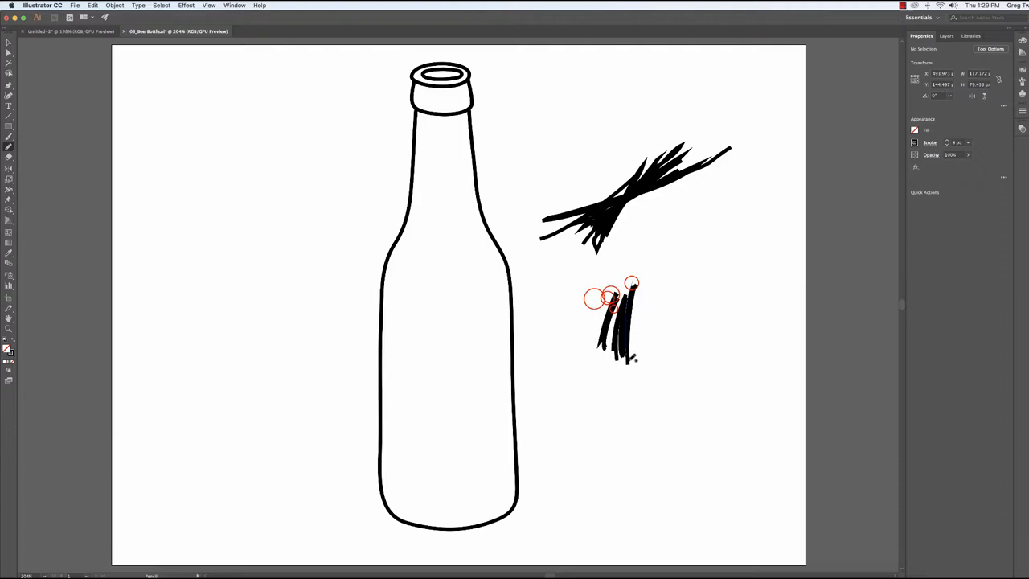
drag(614, 289, 614, 391)
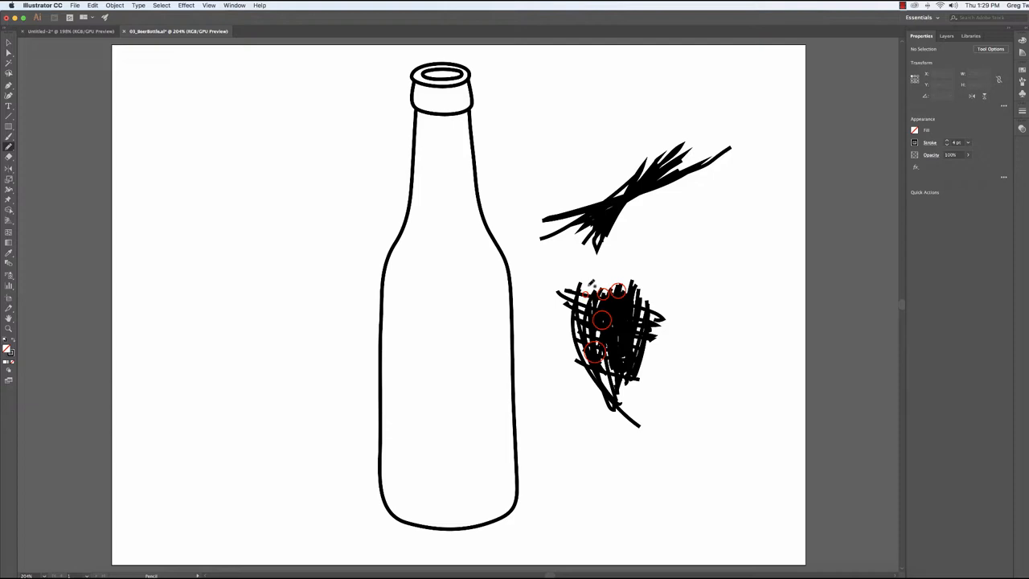
drag(530, 137, 731, 434)
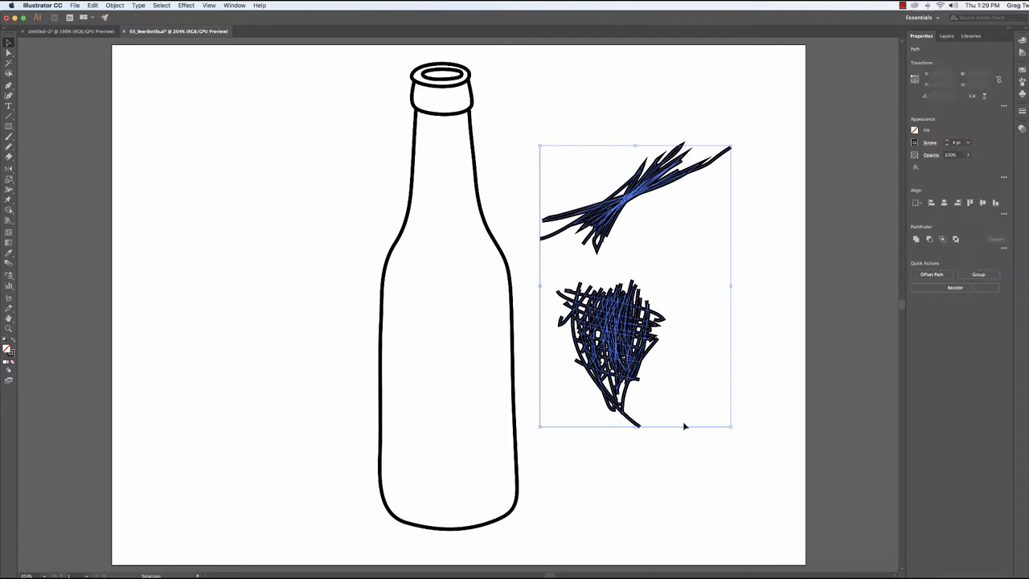
Step: Delete the selected test strokes, leaving only the bottle outline
key(Delete)
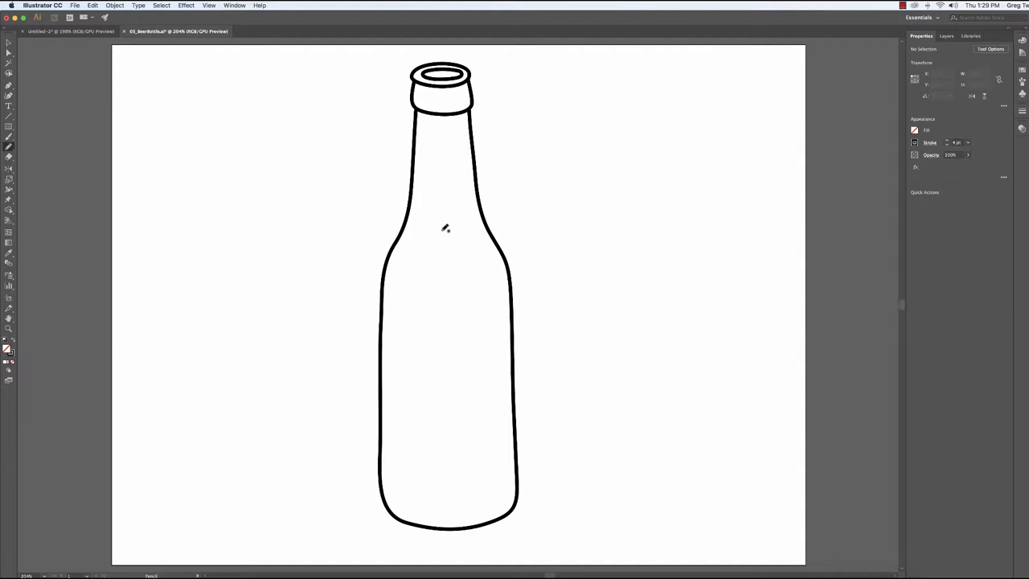
mouse_move(445, 372)
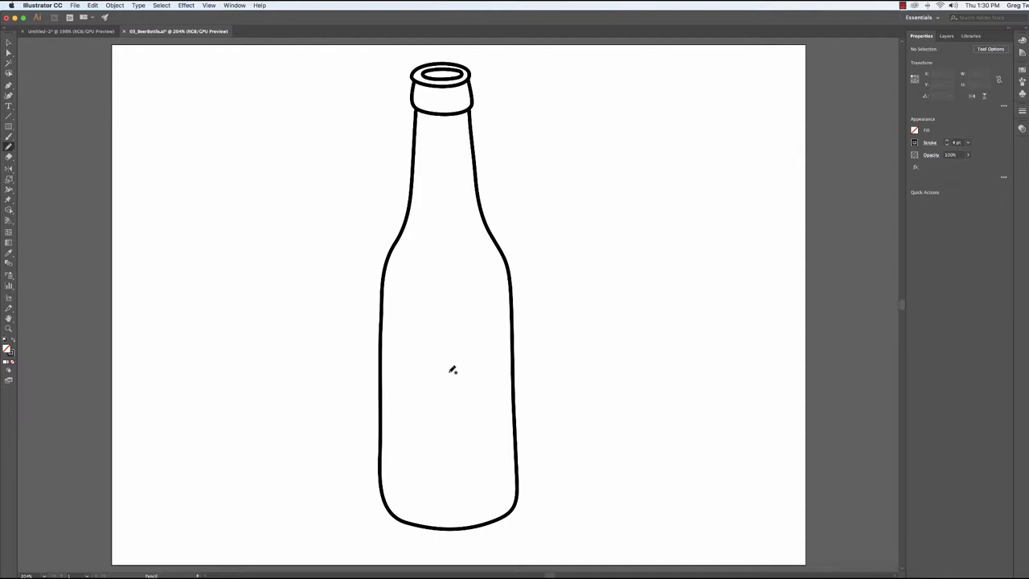
mouse_move(441, 354)
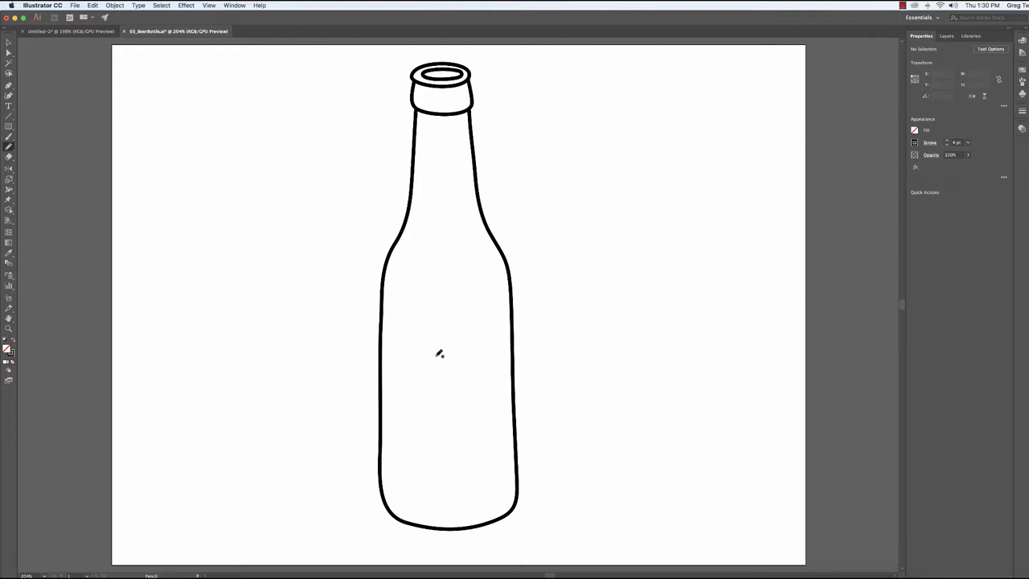
mouse_move(431, 328)
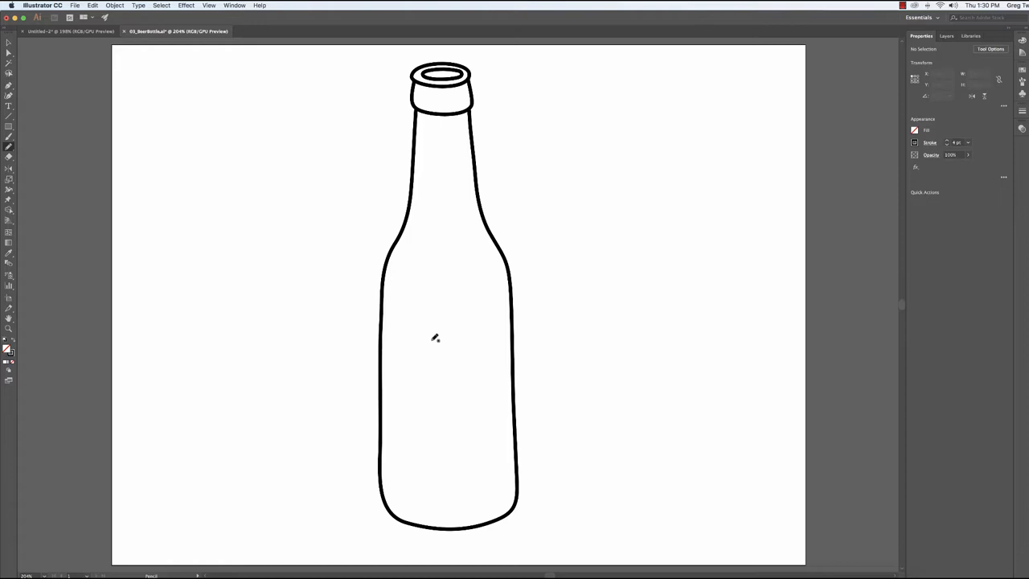
mouse_move(437, 340)
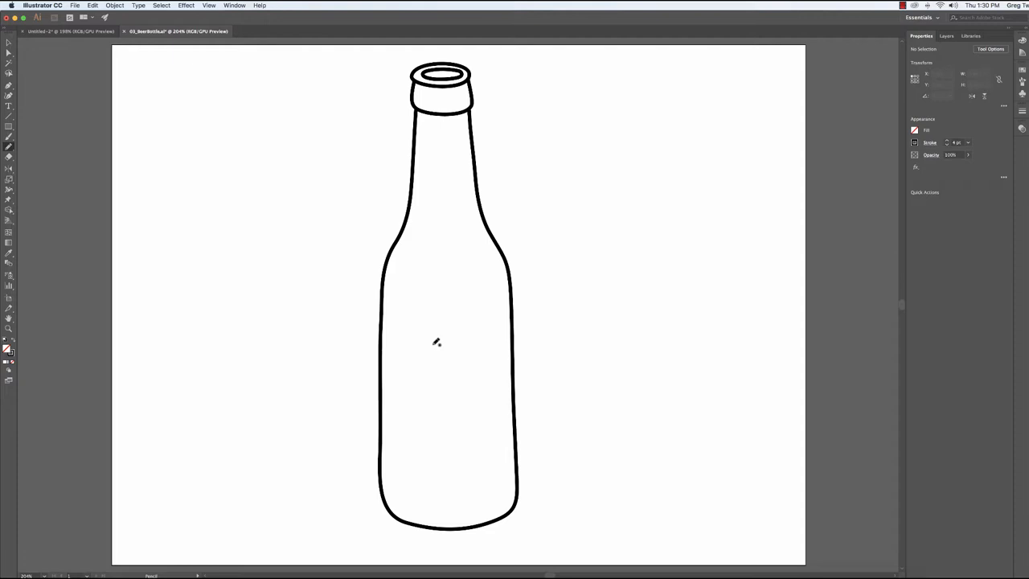
mouse_move(331, 184)
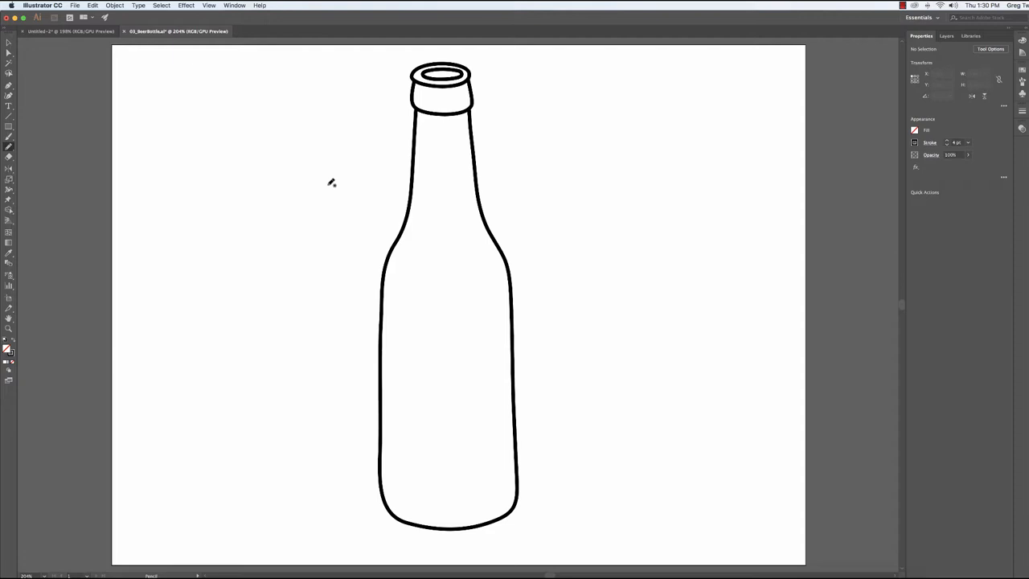
mouse_move(341, 421)
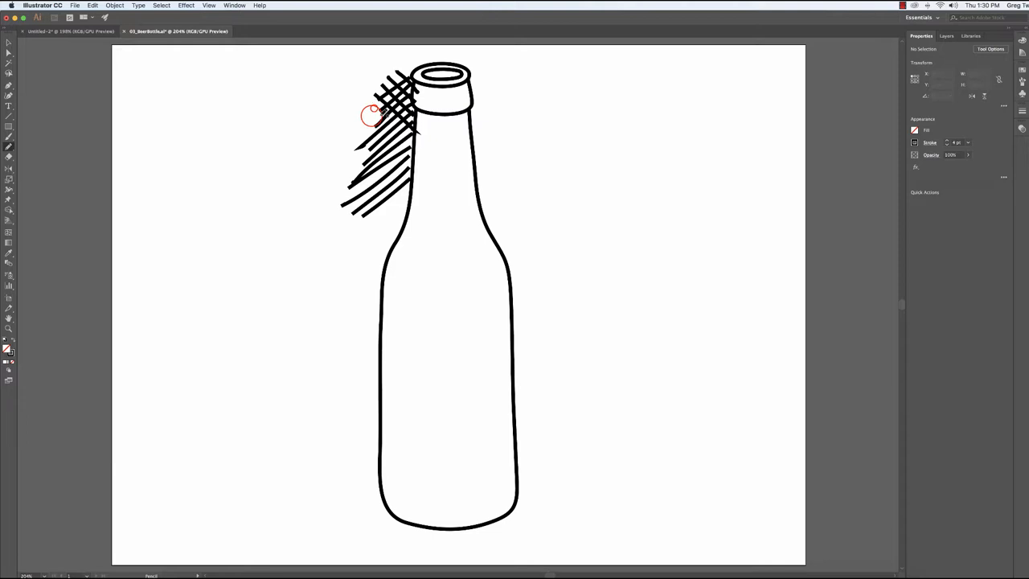
Step: Draw diagonal hatch lines and crossing strokes beside the bottle's neck
drag(370, 113, 346, 170)
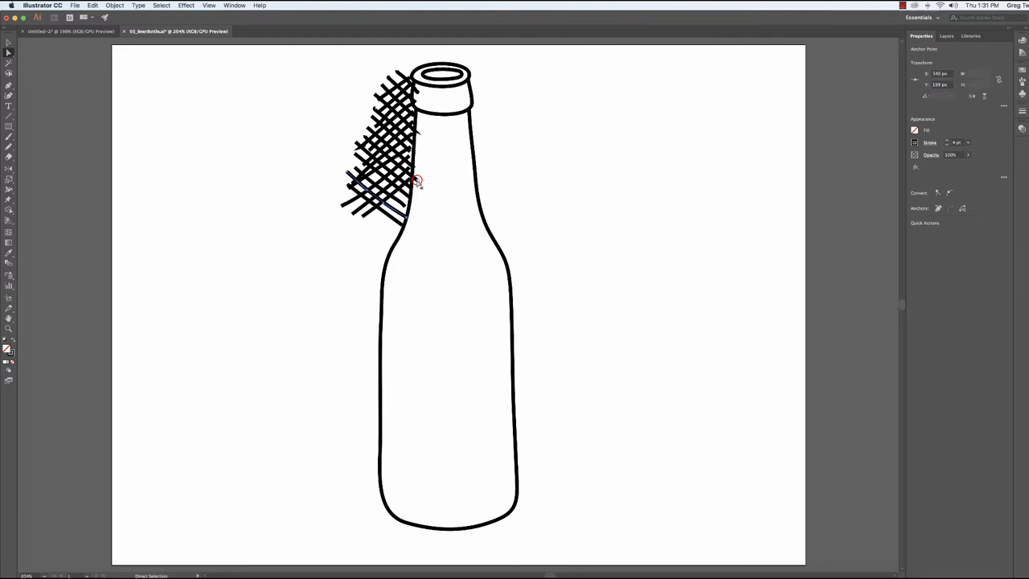
drag(416, 180, 424, 145)
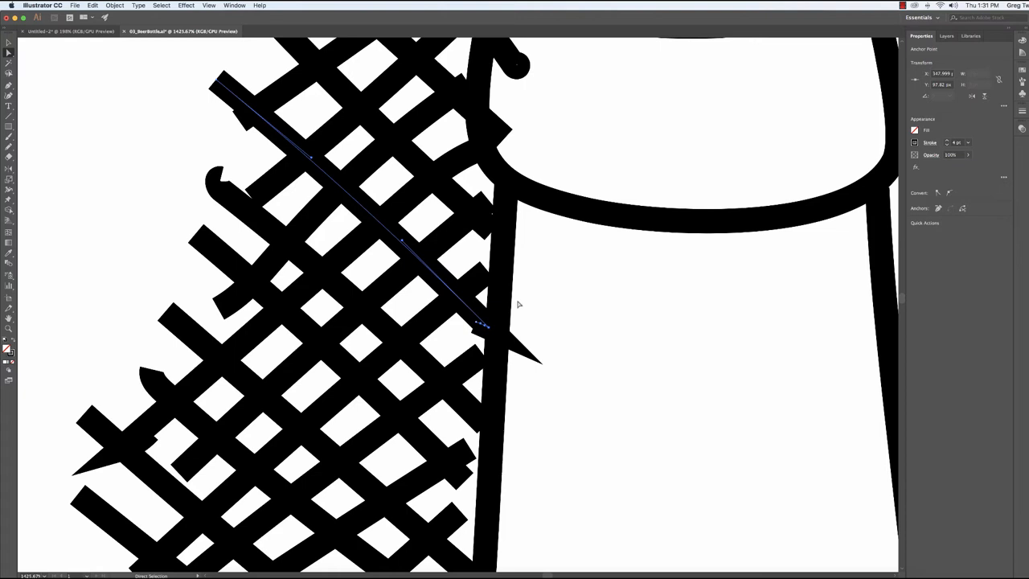
mouse_move(203, 225)
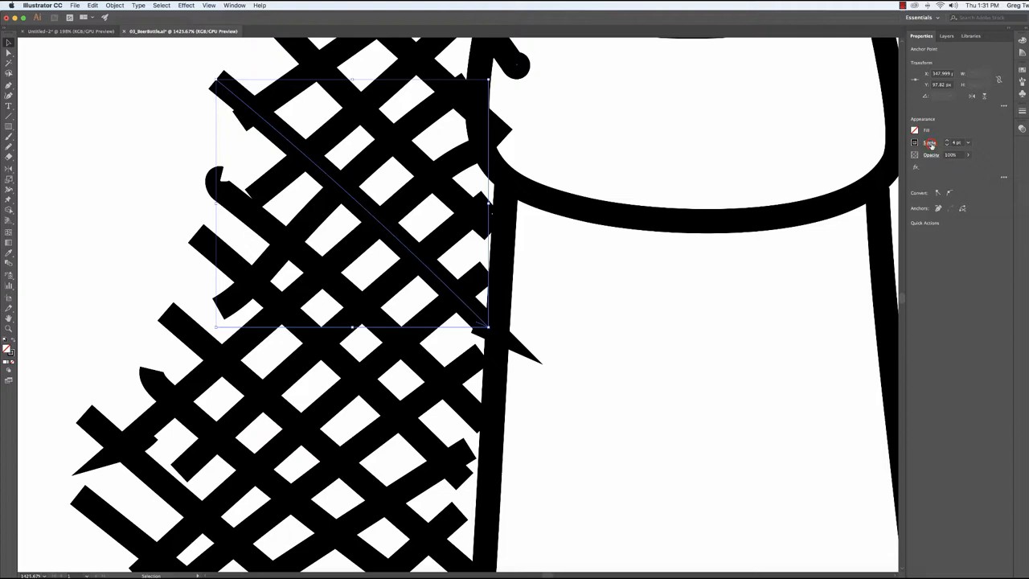
Step: Revisit the Stroke settings of the crosshatch lines beside the neck
click(930, 141)
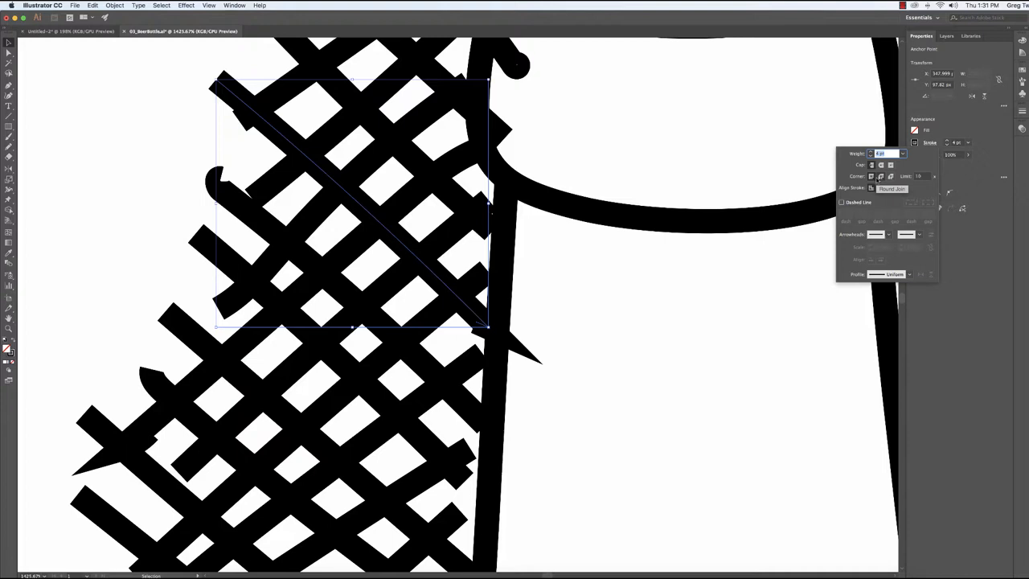
click(890, 175)
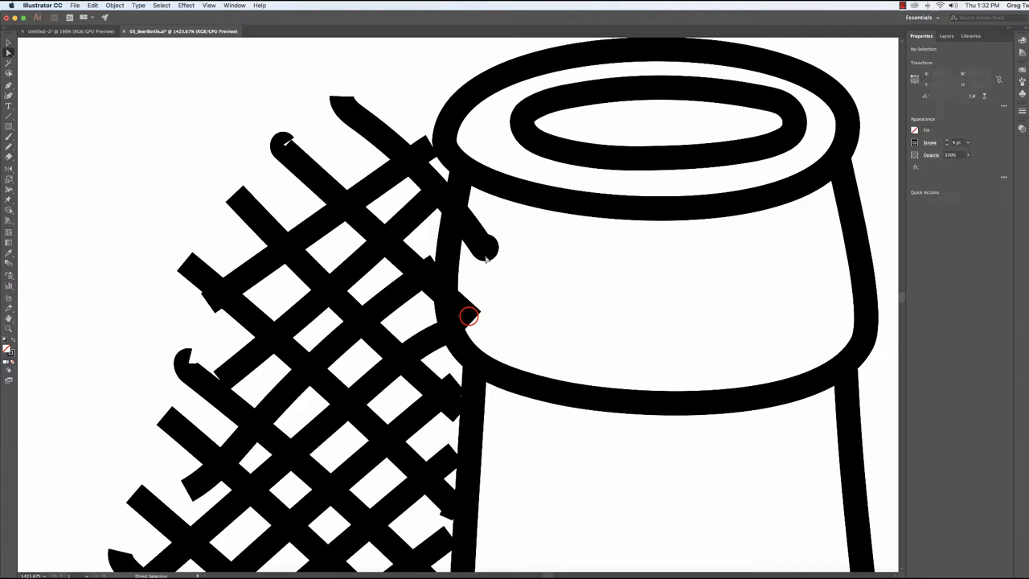
click(485, 248)
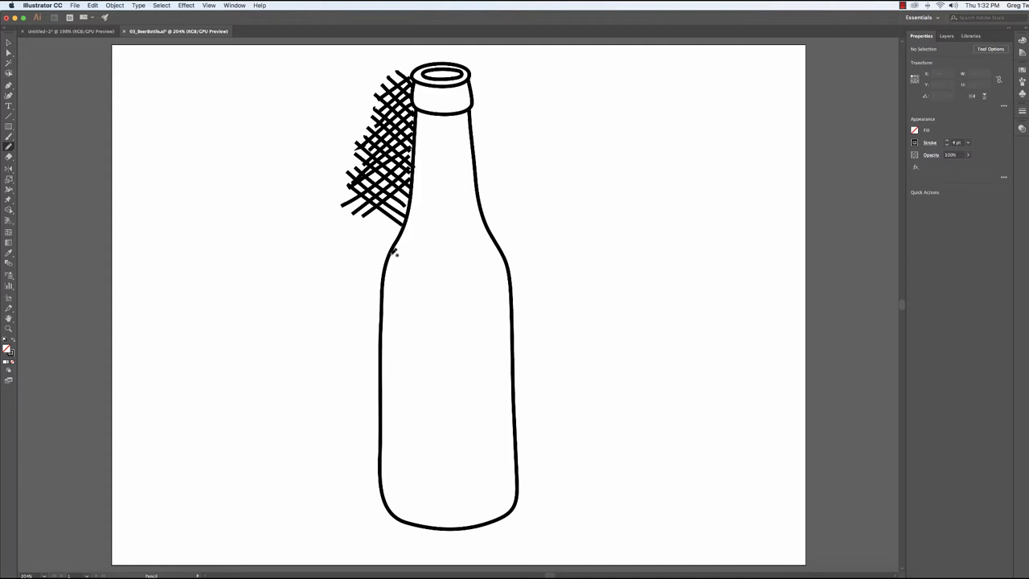
Step: Scribble zigzag shading strokes down the left edge of the bottle body
drag(394, 250, 351, 392)
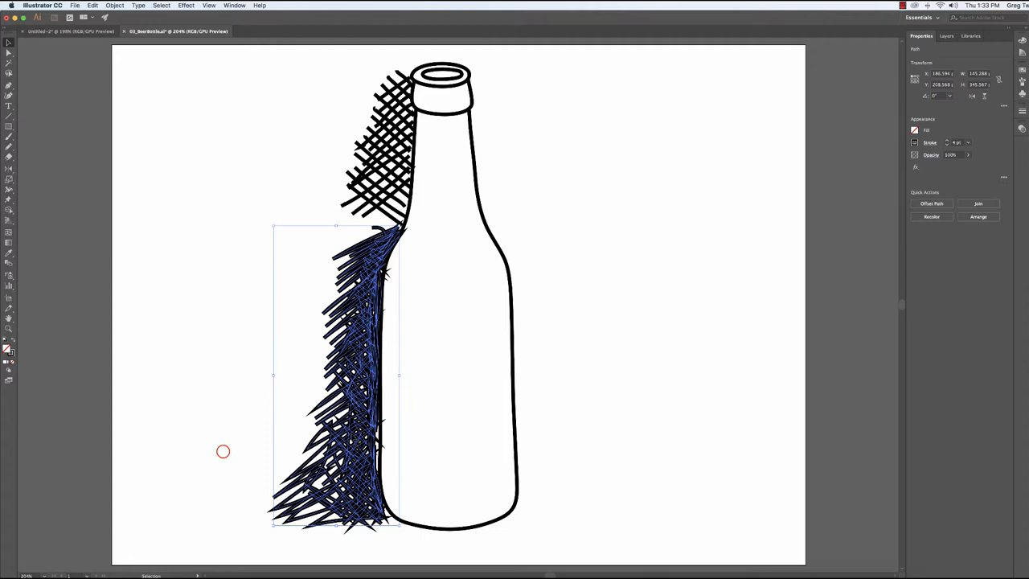
Step: Scribble more shading along the bottle's lower left side toward the base
click(929, 142)
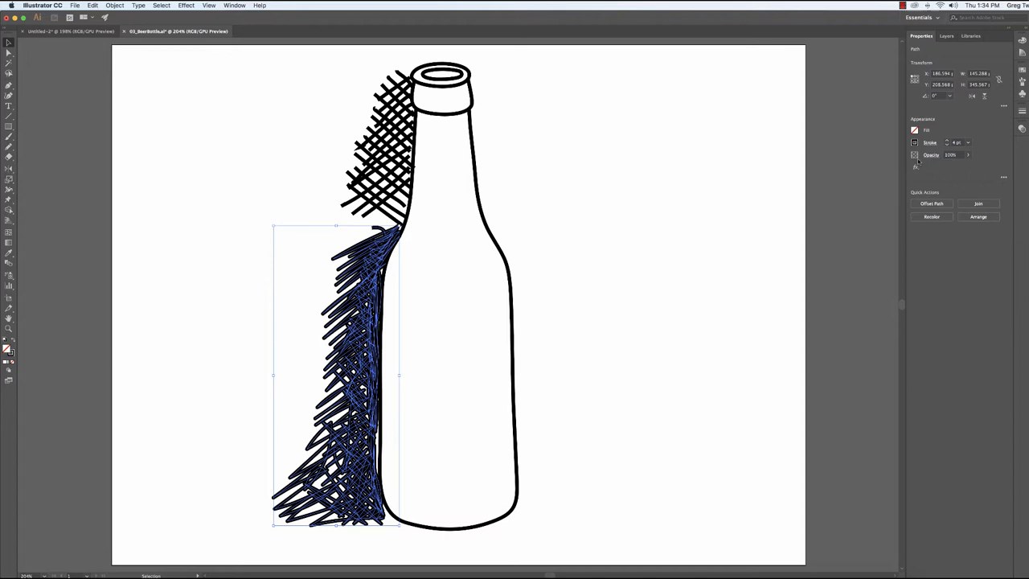
Step: Deselect the shading on an empty artboard spot to preview the soft gray shadow
click(968, 154)
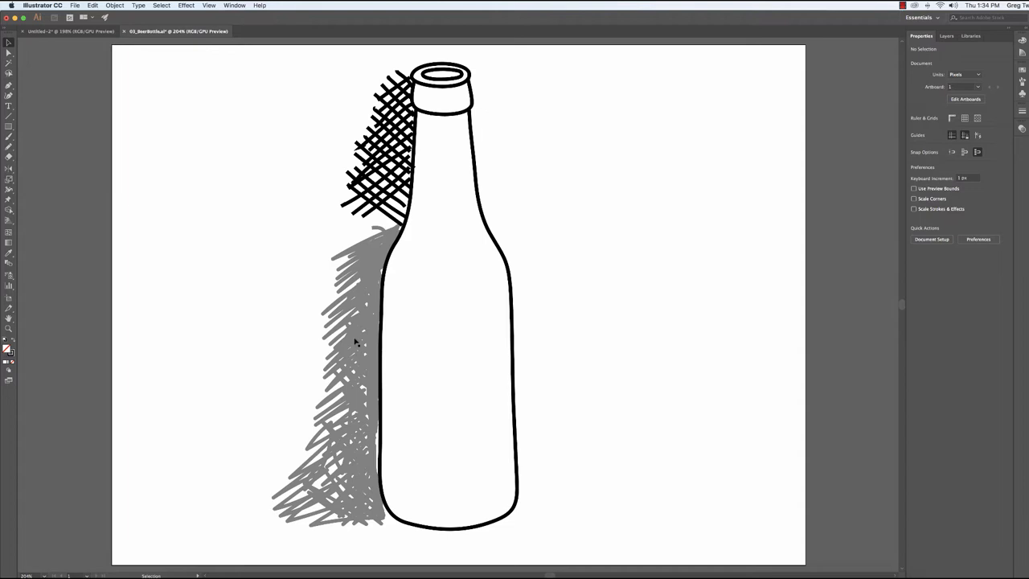
mouse_move(421, 431)
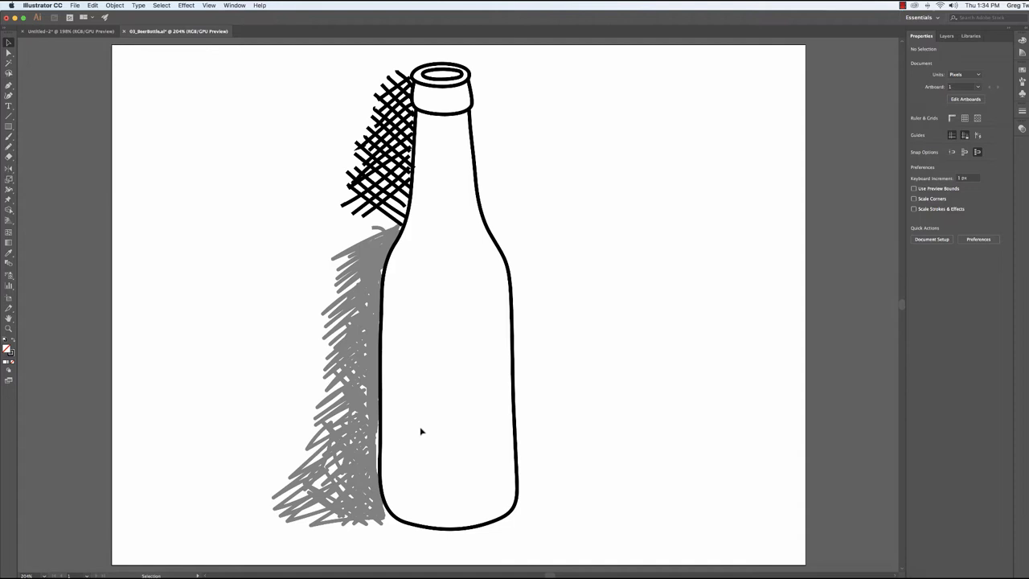
double_click(10, 83)
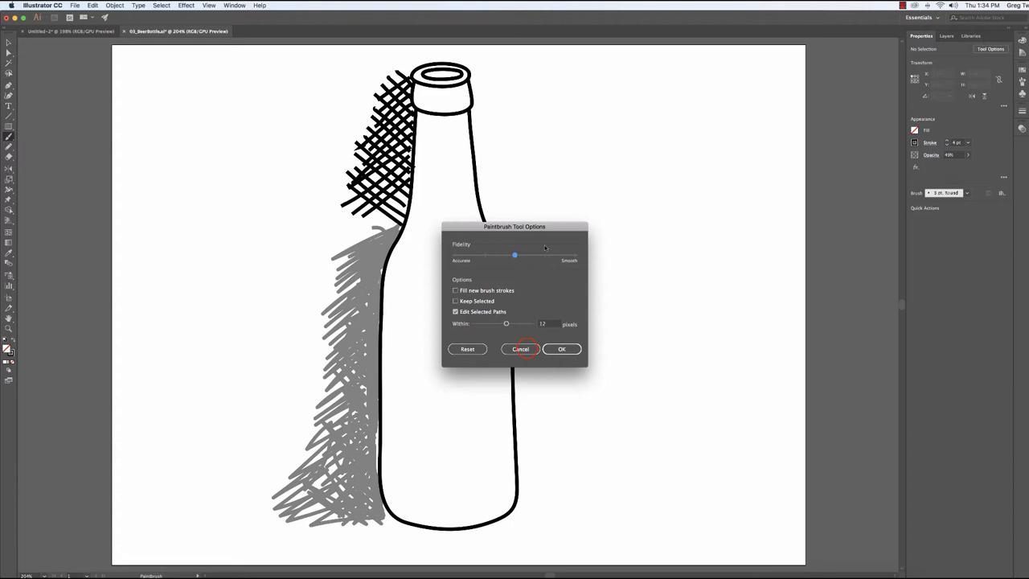
click(521, 347)
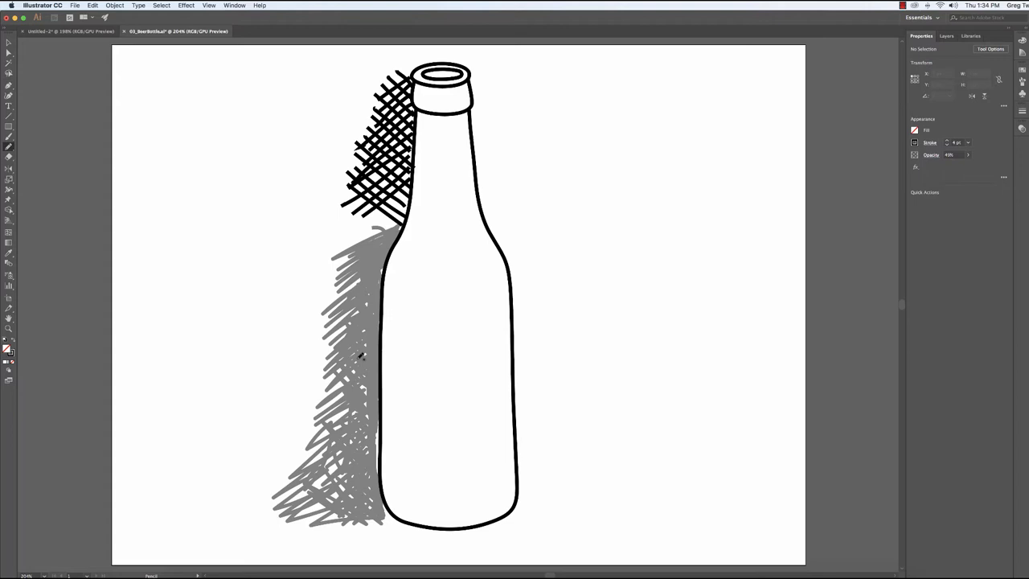
mouse_move(238, 323)
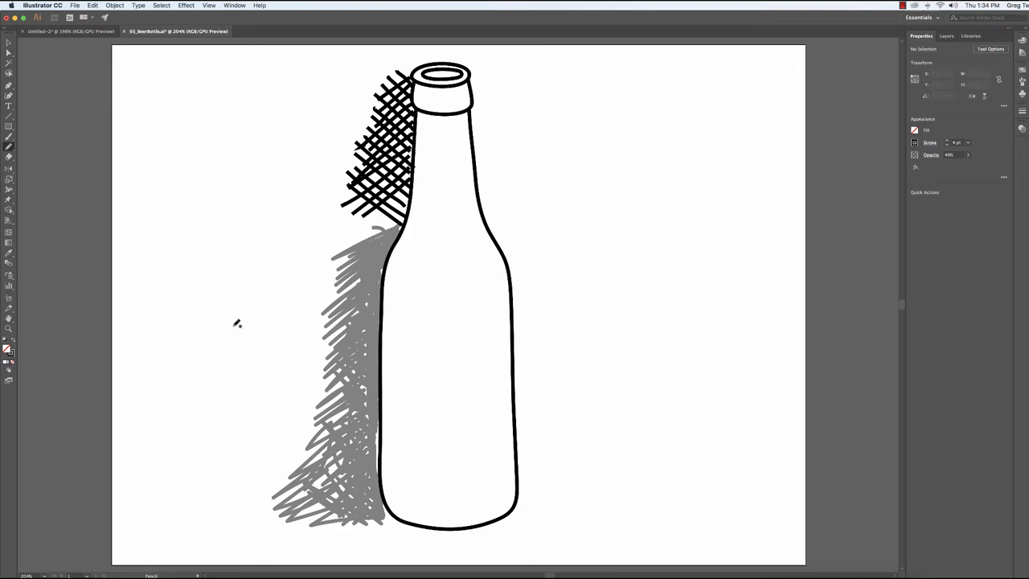
mouse_move(225, 336)
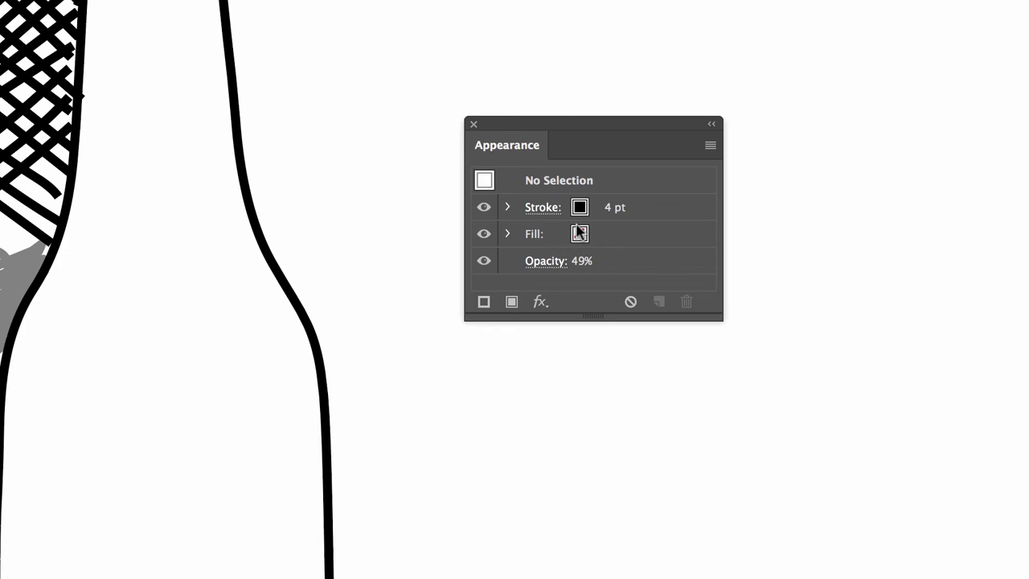
Step: Set Fill to None and uncheck New Art Has Basic Appearance so new artwork keeps 49% opacity
click(710, 144)
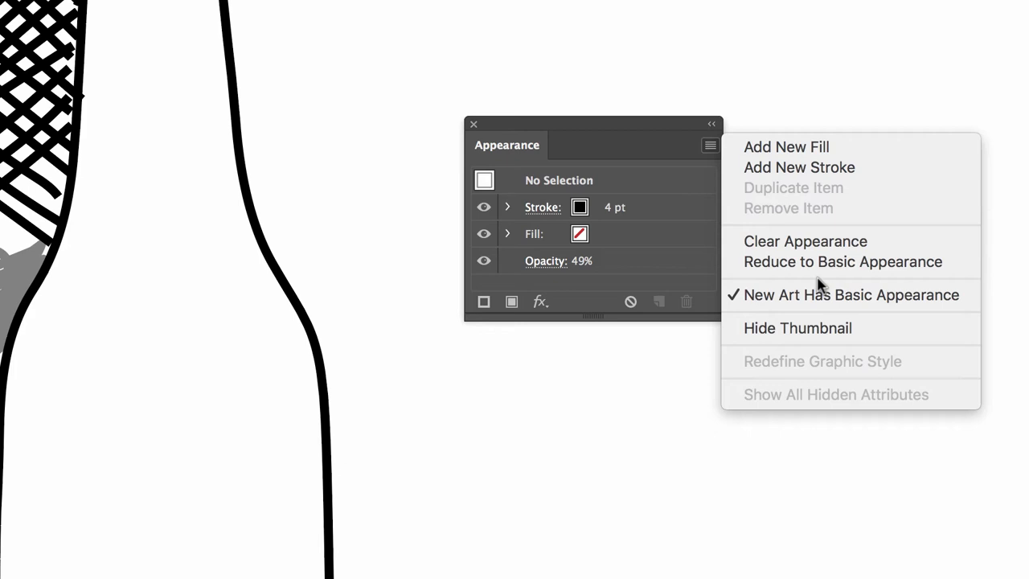
mouse_move(851, 295)
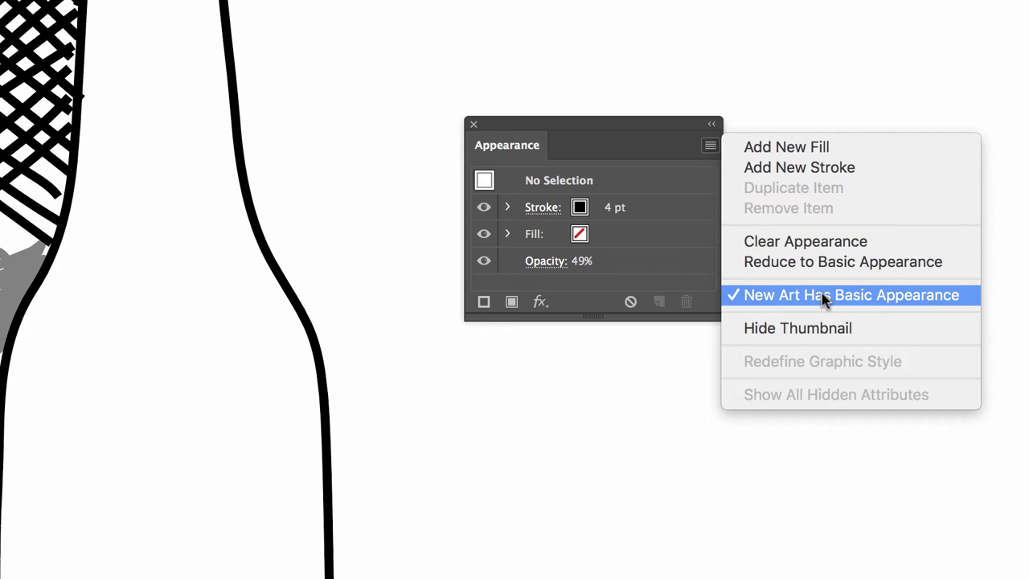
click(820, 295)
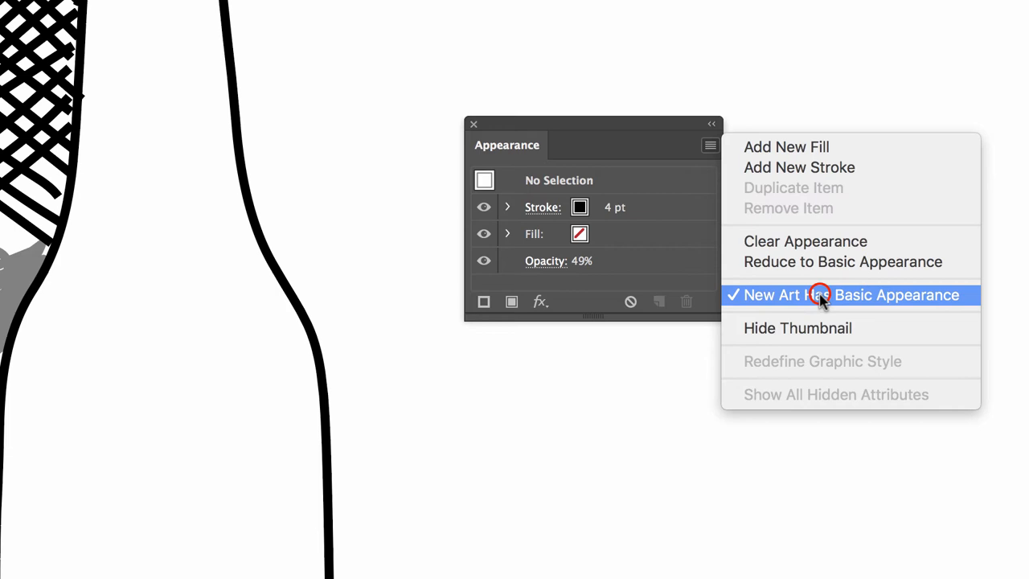
click(823, 296)
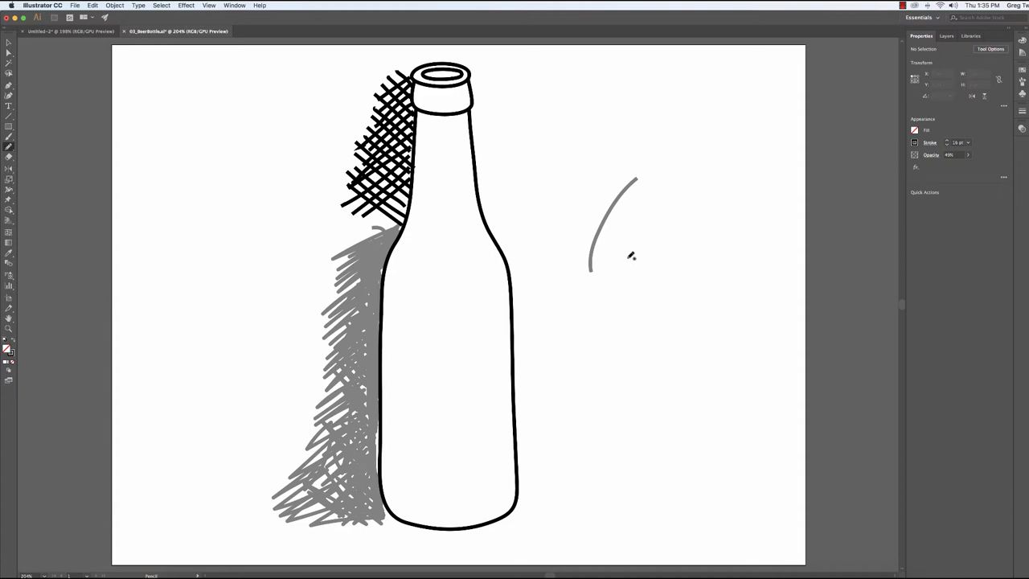
Step: Paint crossing semi-transparent gray strokes in a starburst right of the bottle
drag(643, 249, 579, 410)
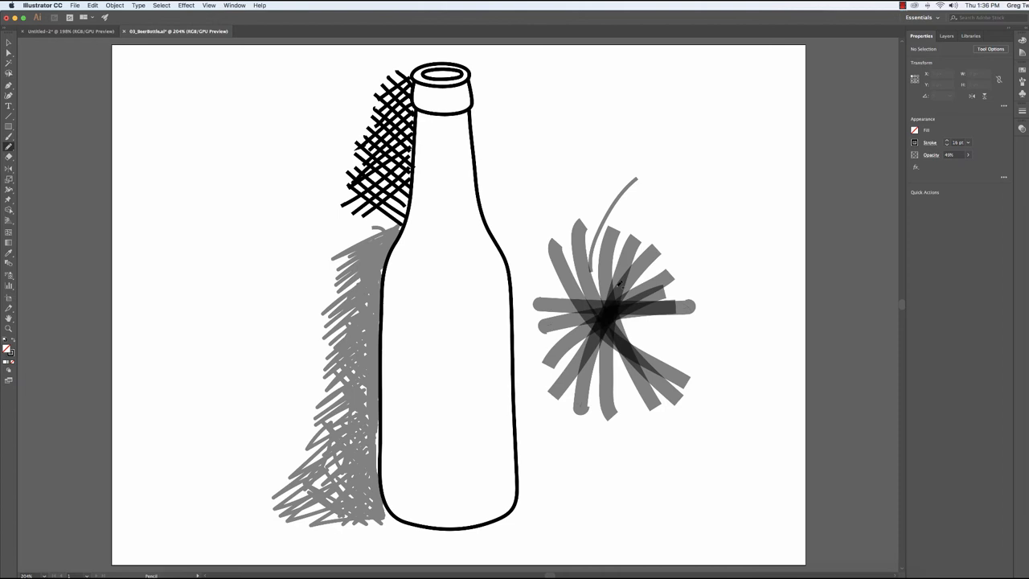
mouse_move(579, 260)
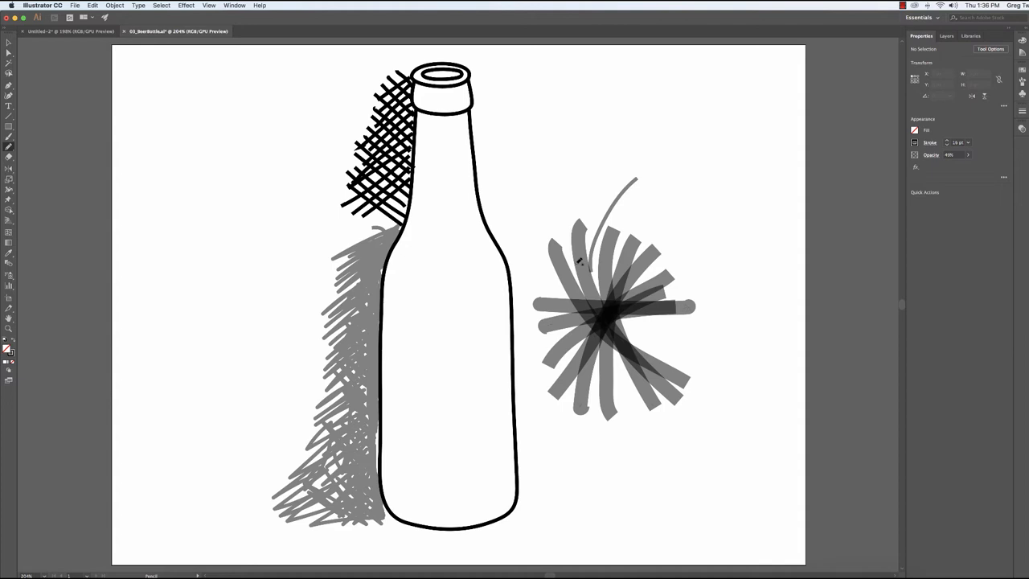